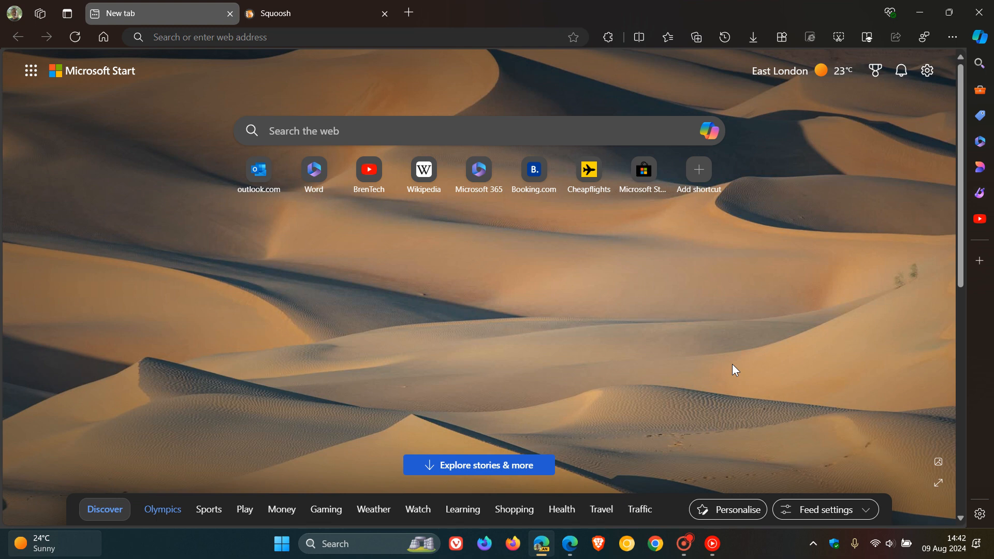
mouse_move(525, 71)
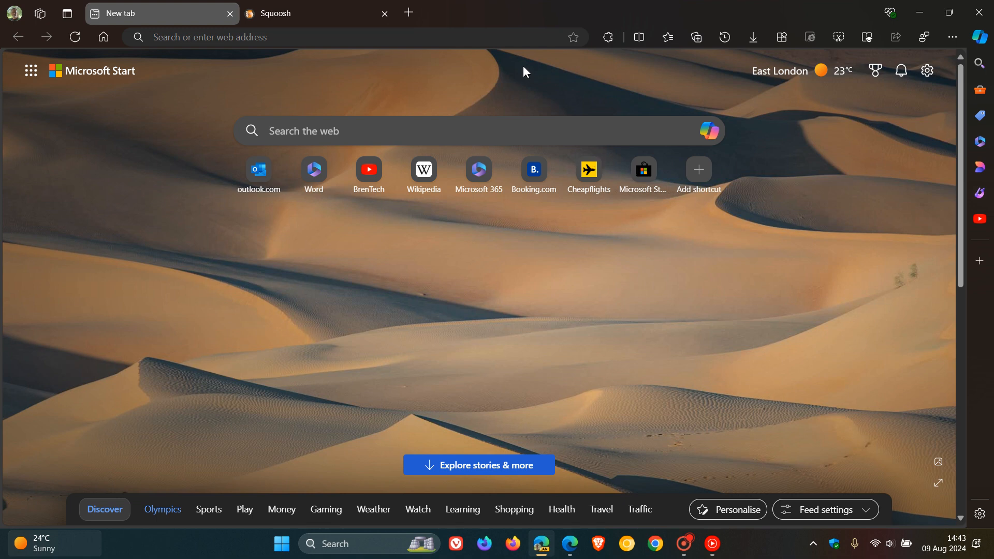
mouse_move(803, 346)
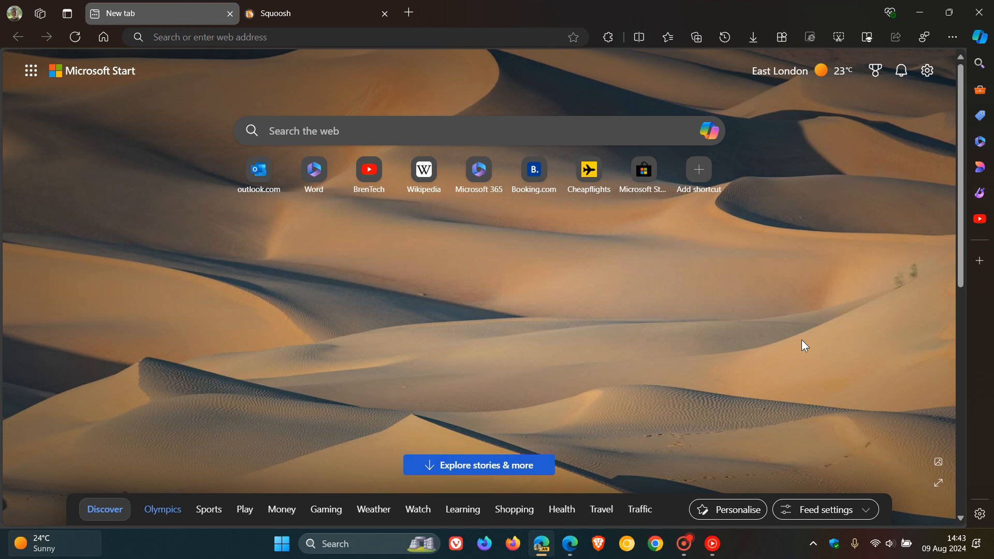
Step: Bring the Squoosh tab to the front, showing its install-app offer
left_click(299, 13)
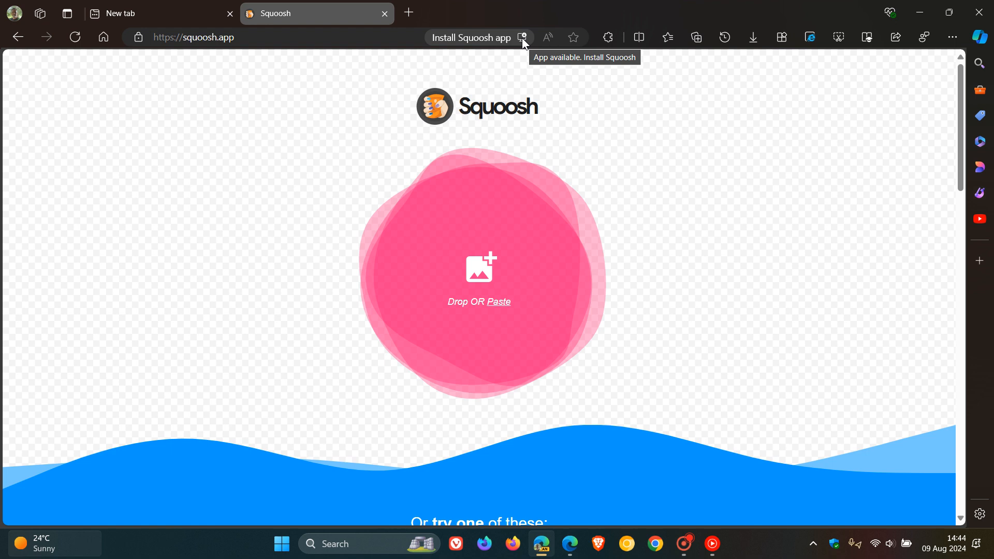
mouse_move(533, 139)
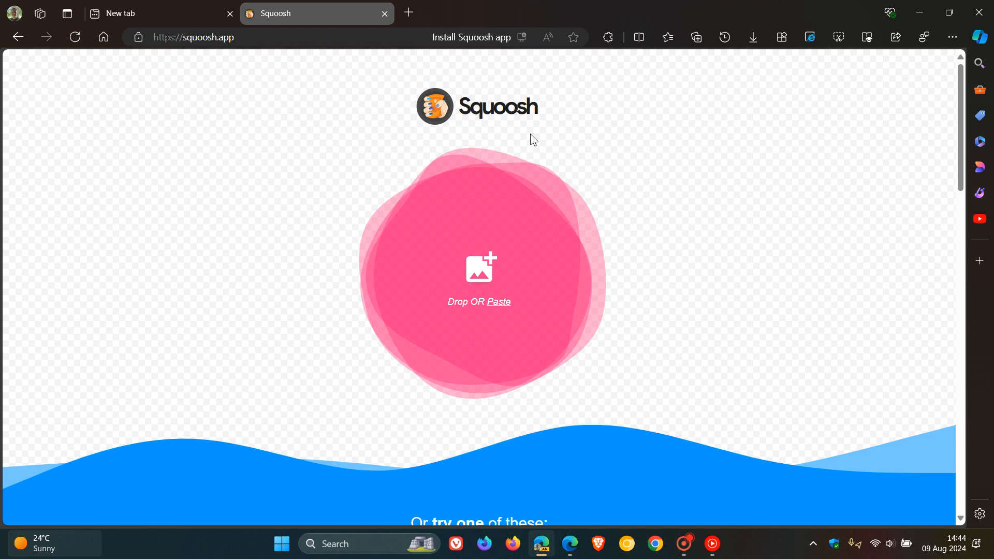
mouse_move(523, 37)
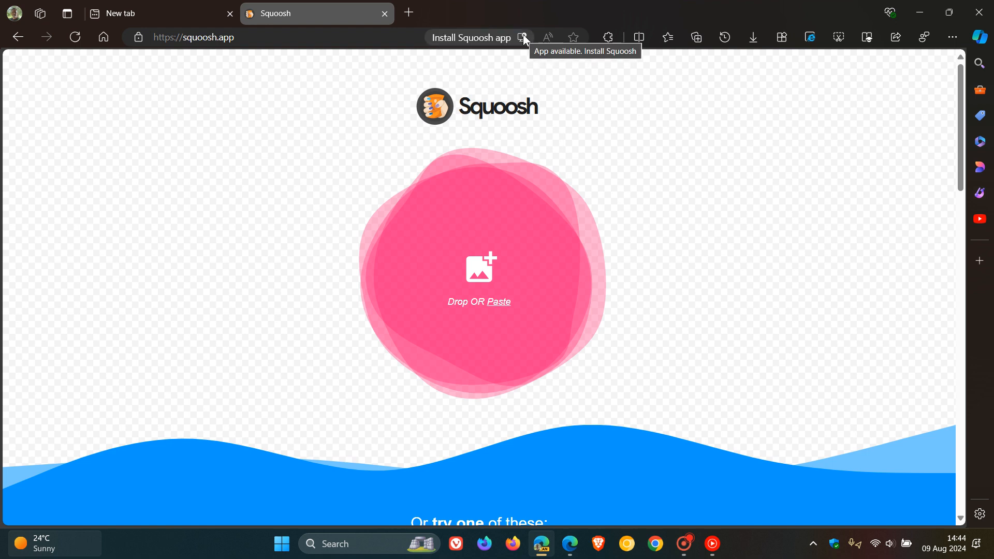
mouse_move(466, 38)
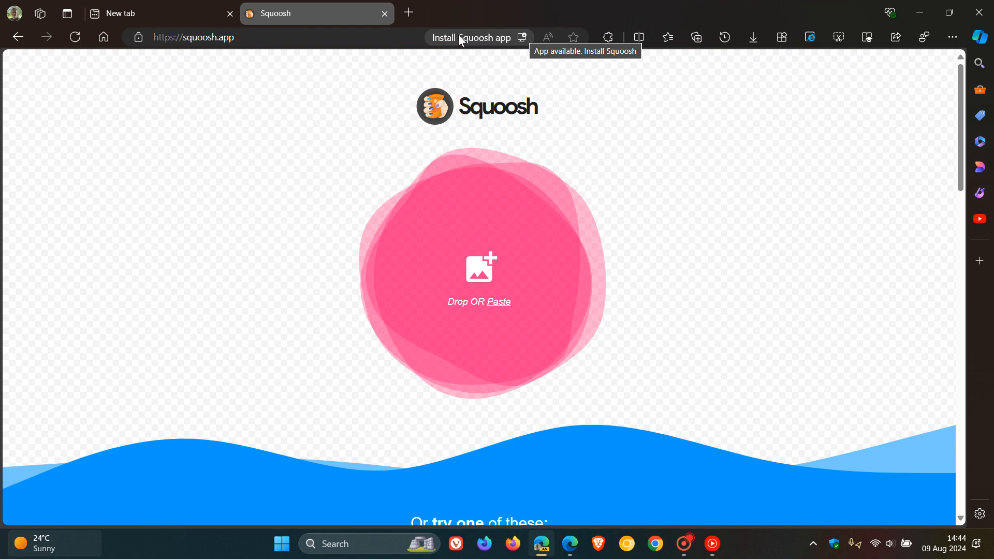
mouse_move(480, 33)
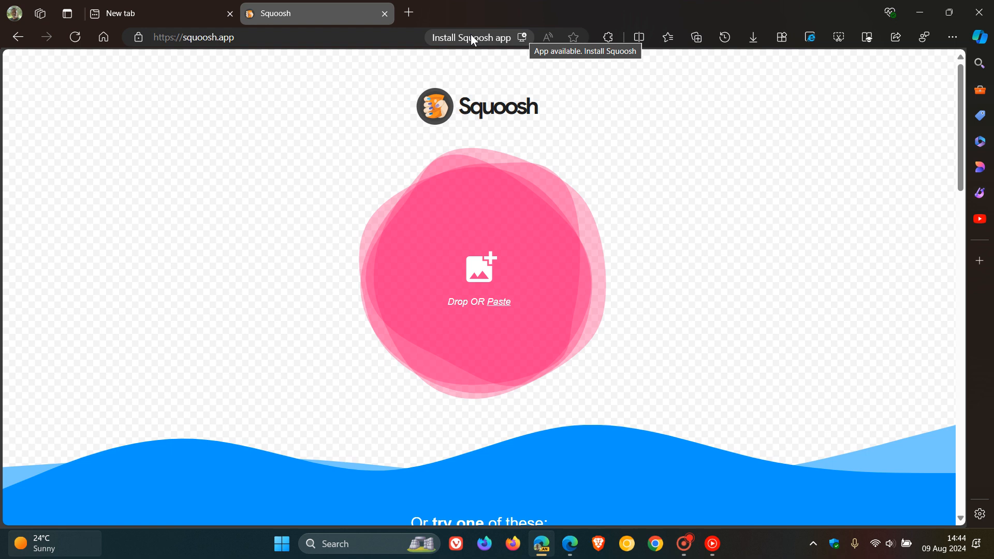
mouse_move(505, 39)
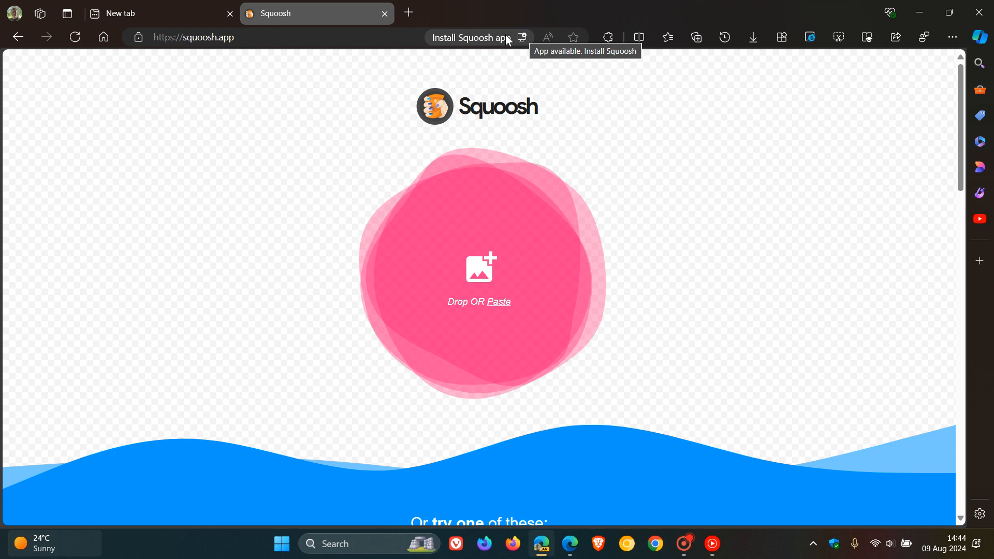
mouse_move(520, 43)
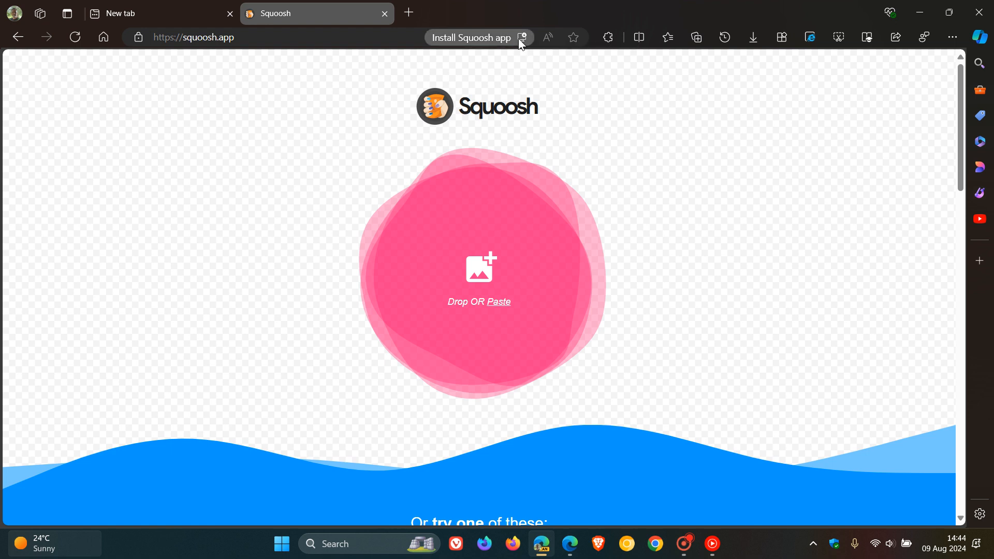
Step: Open the Squoosh install dialog, flip through its screenshots, then dismiss it
left_click(522, 37)
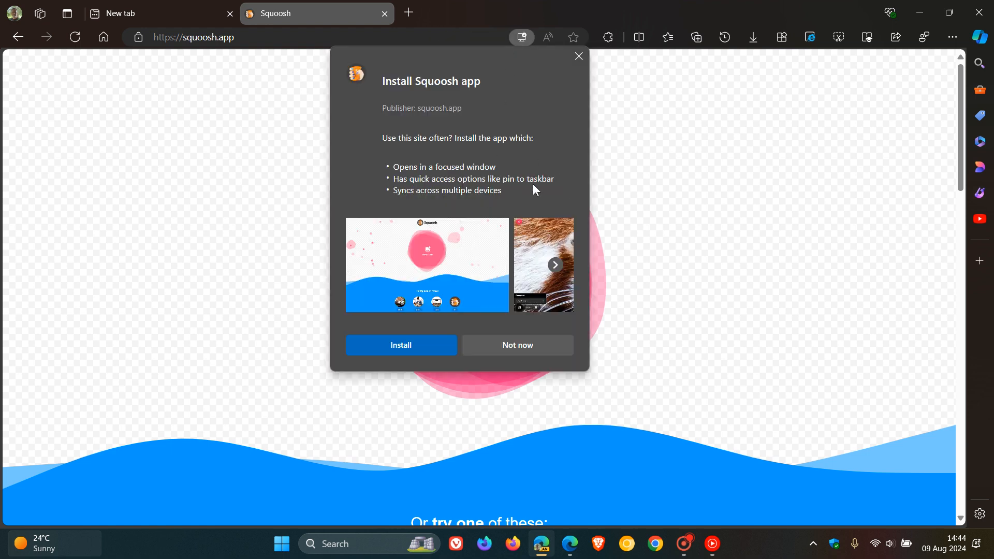
mouse_move(457, 221)
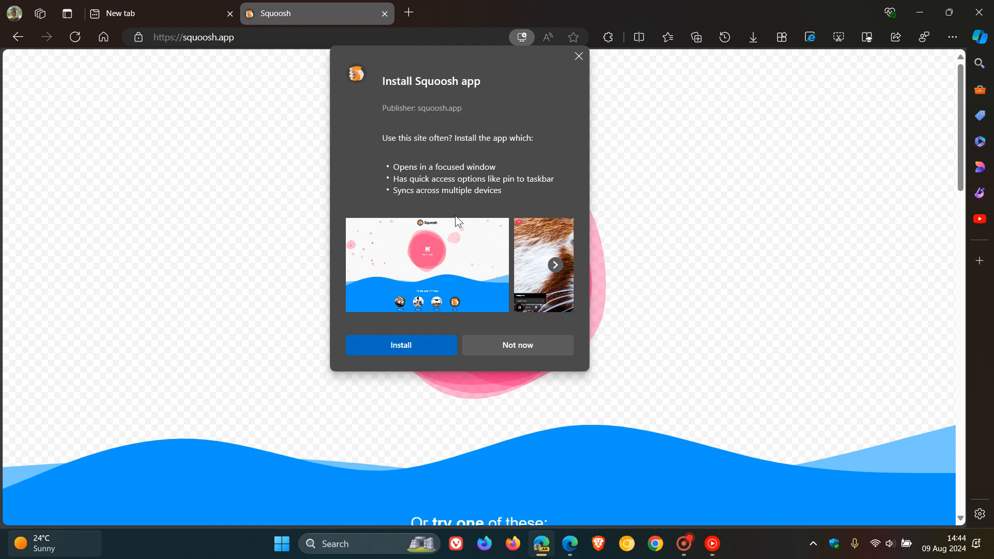
mouse_move(533, 177)
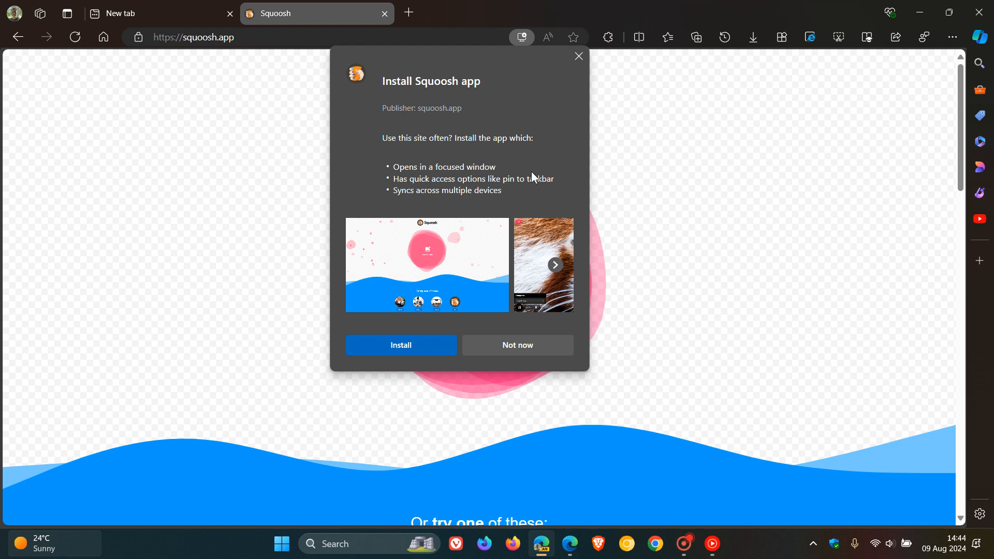
mouse_move(555, 265)
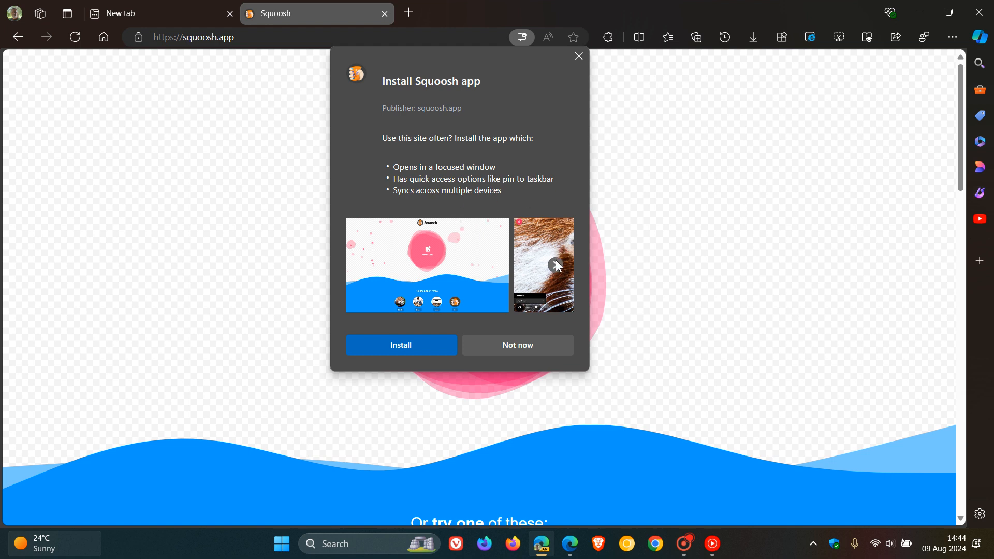
left_click(554, 265)
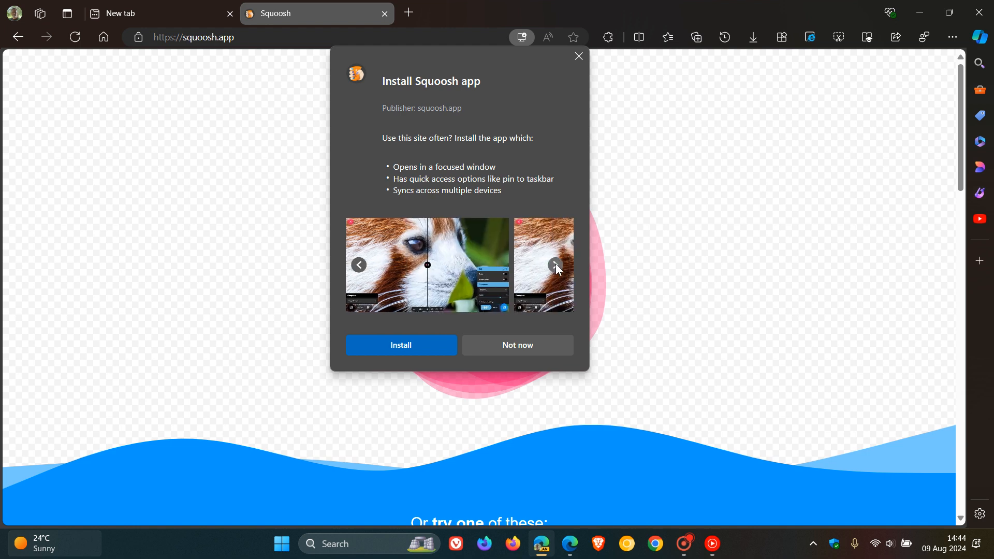
left_click(554, 265)
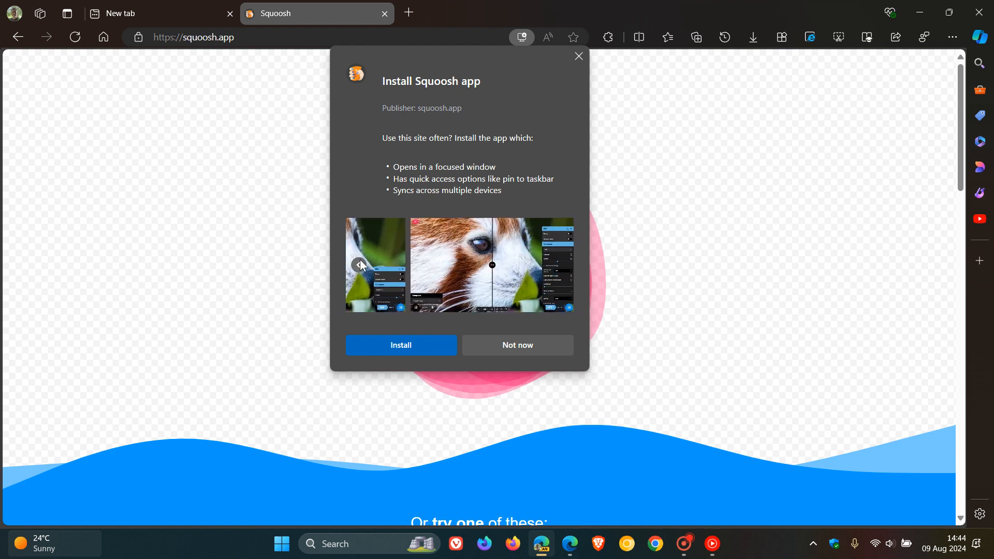
left_click(359, 265)
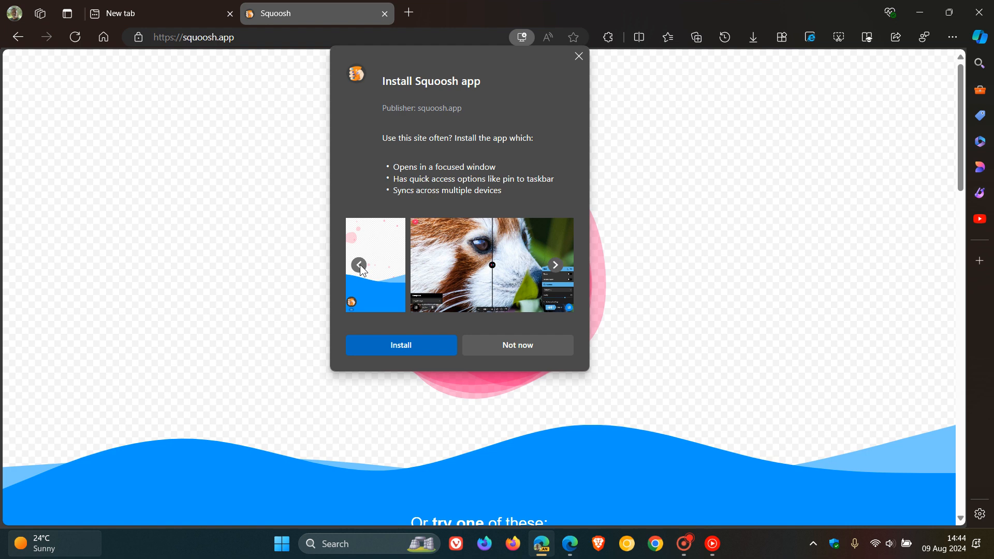
left_click(359, 265)
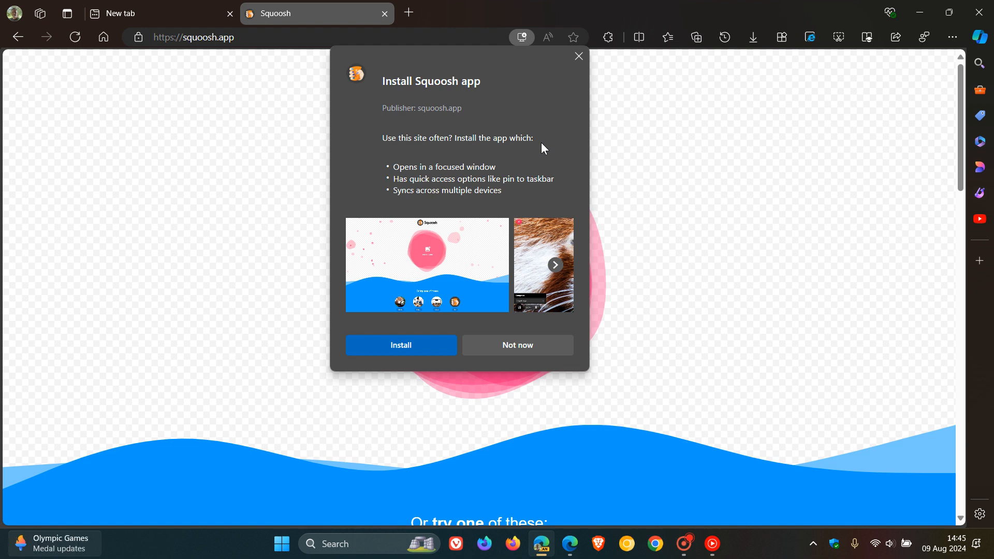
left_click(517, 345)
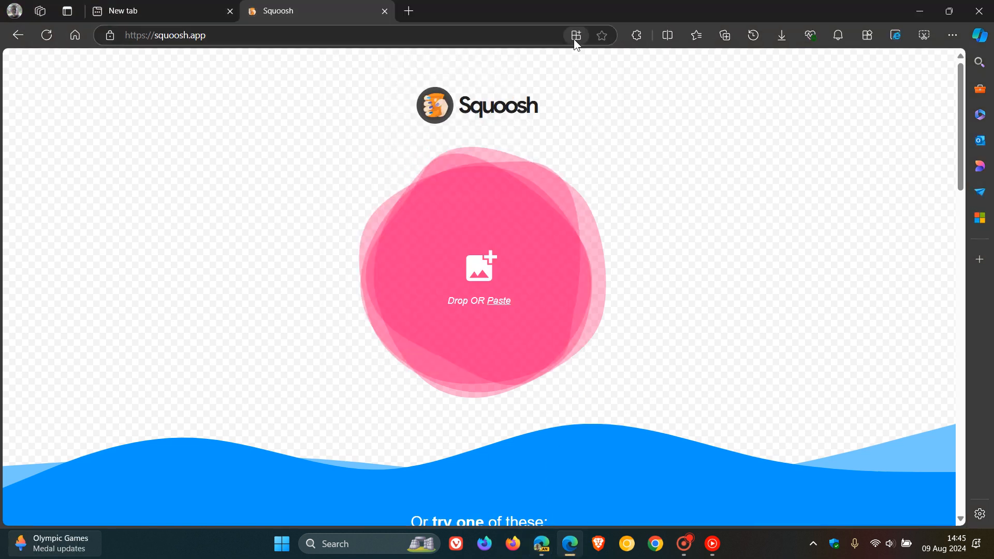
mouse_move(576, 36)
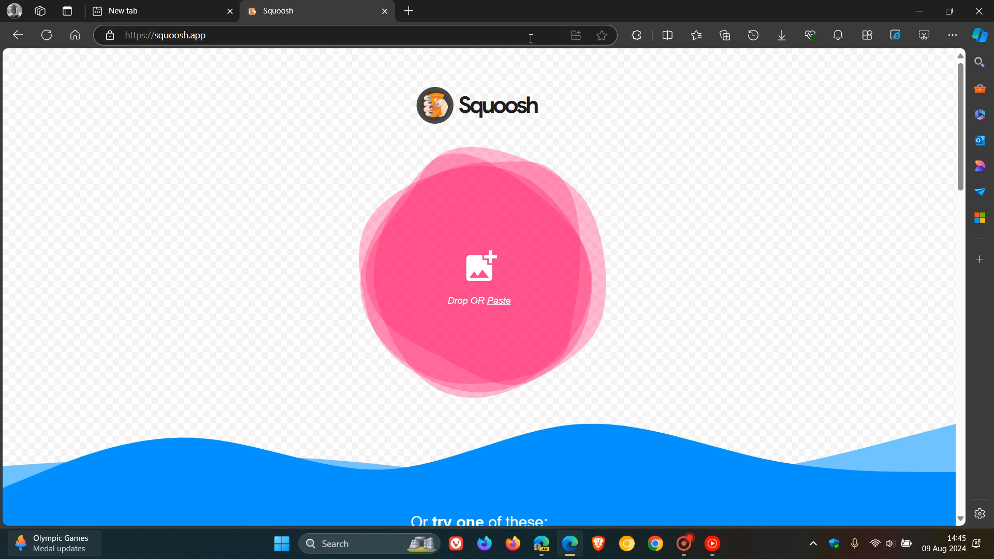
mouse_move(576, 35)
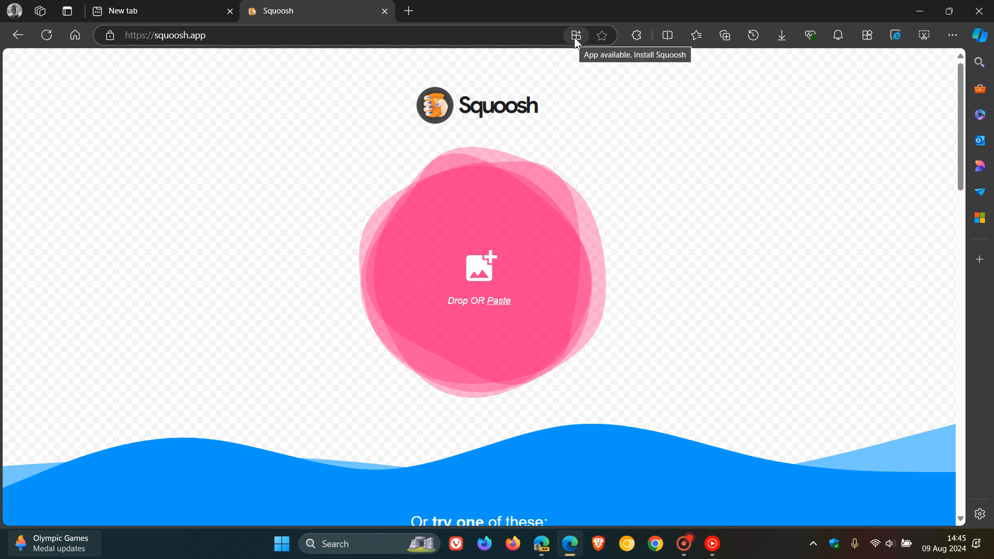
left_click(575, 35)
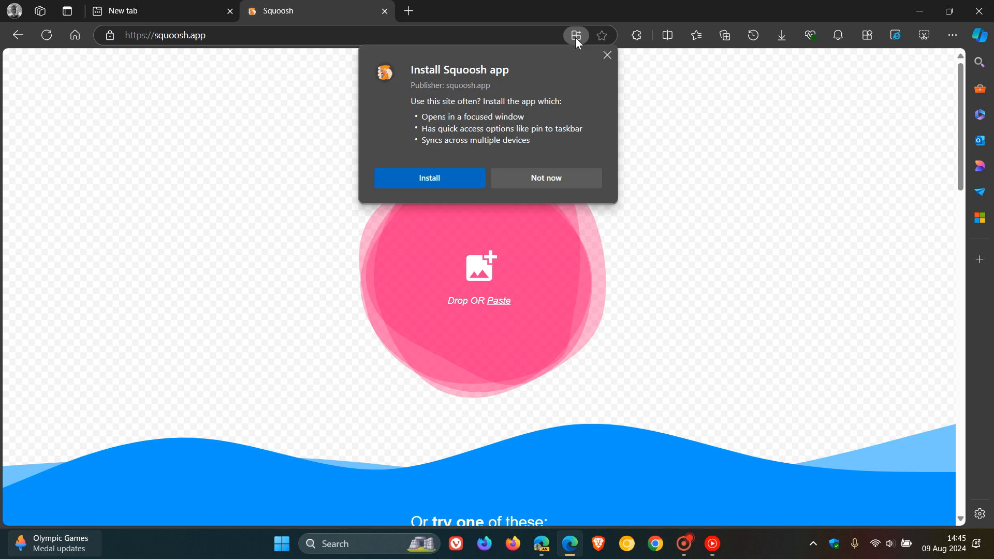
mouse_move(480, 133)
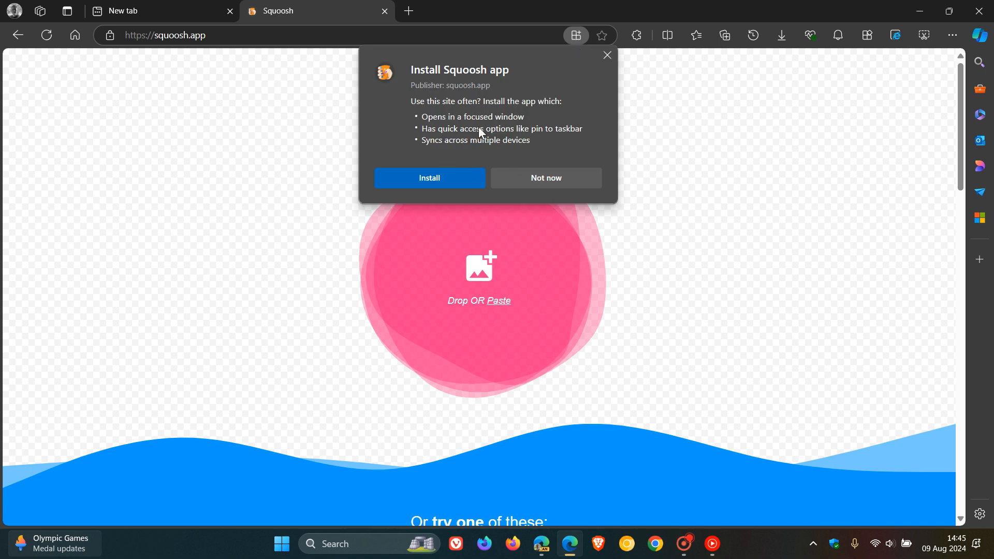
mouse_move(514, 134)
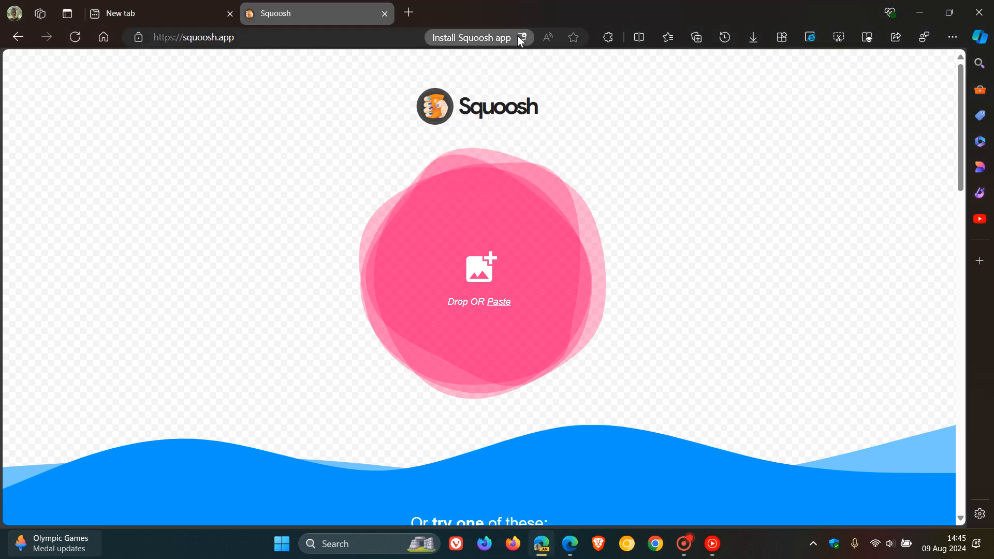
Step: Go to edge://flags/ in the new tab via the 'ef' address-bar suggestion
left_click(522, 37)
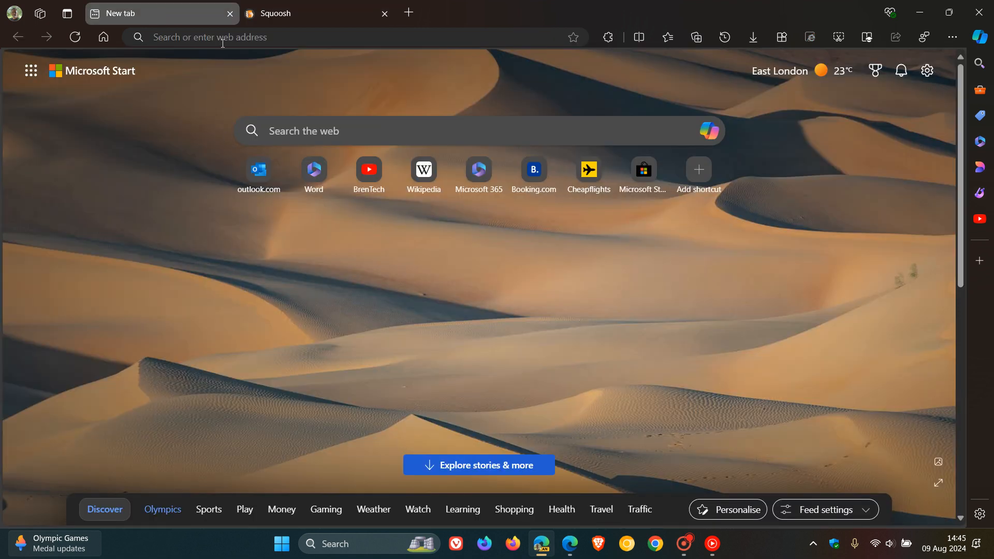
left_click(222, 36)
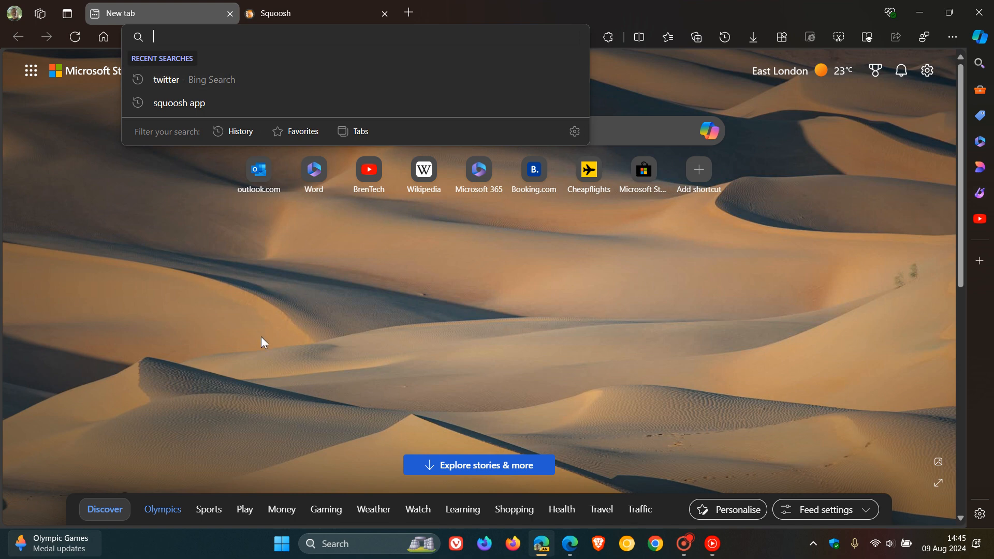
type("ef")
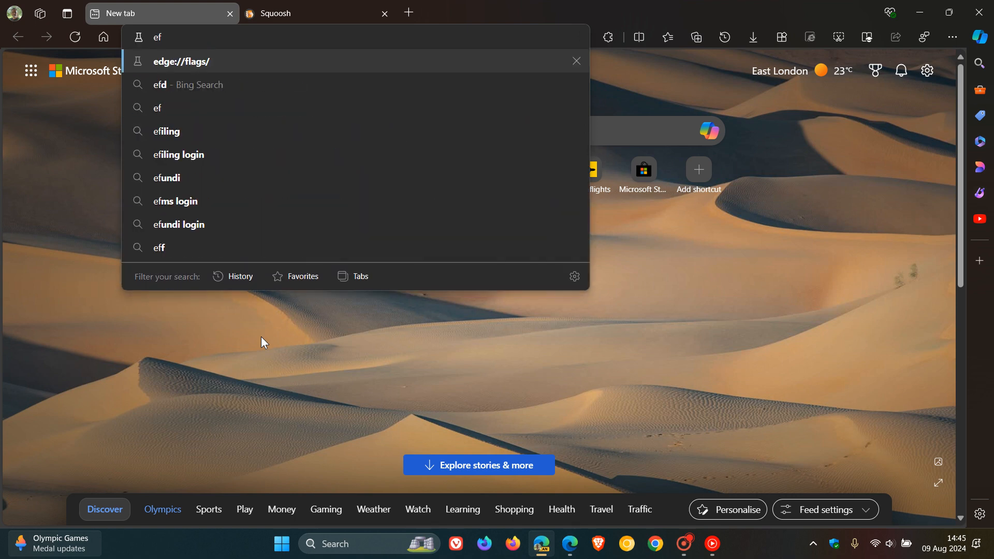
mouse_move(211, 63)
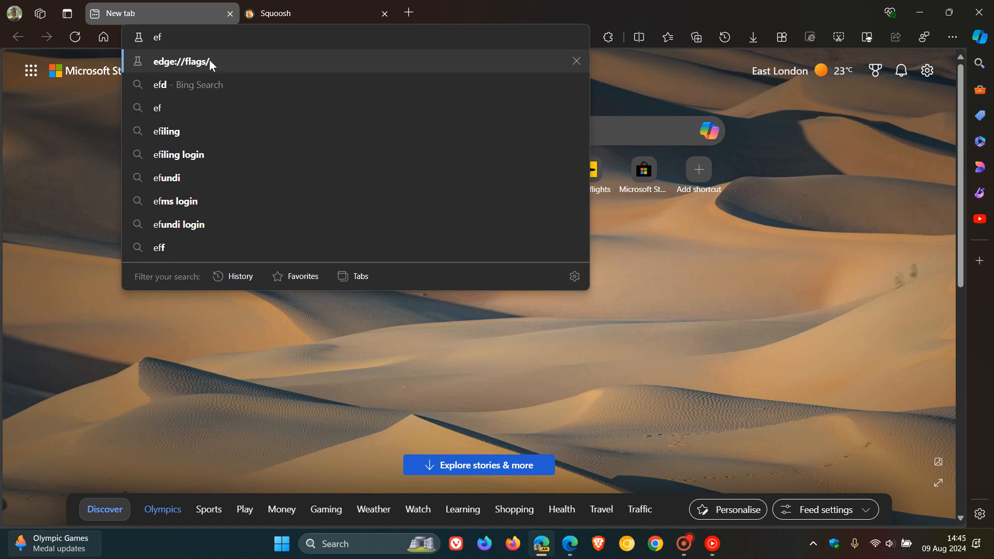
mouse_move(342, 85)
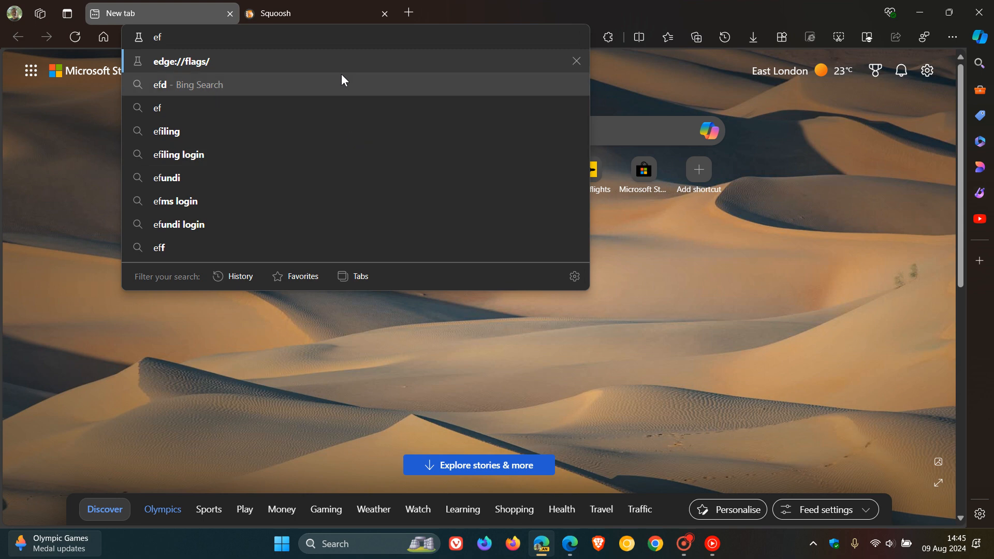
left_click(181, 61)
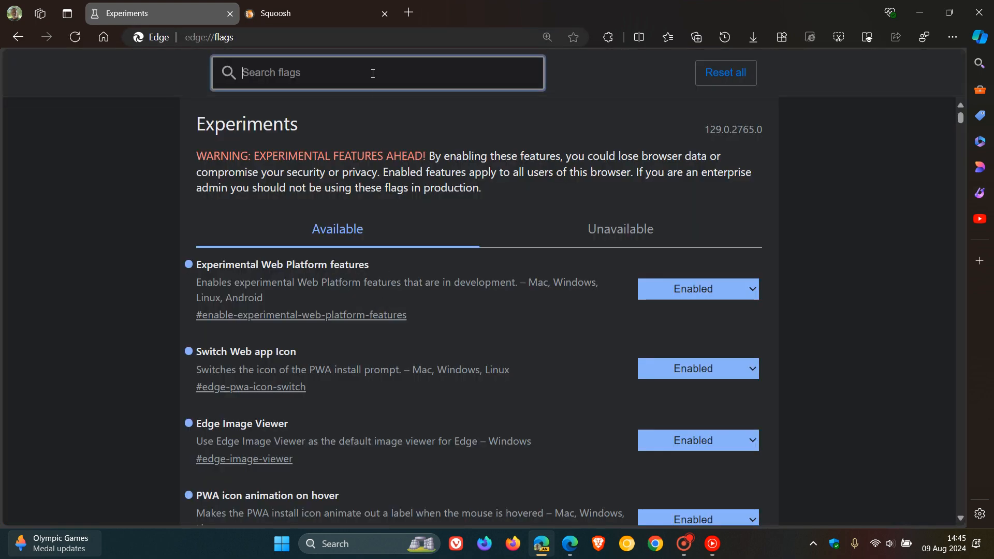
Step: Filter the flags list by typing 'pwa' in the search box
type("pwa")
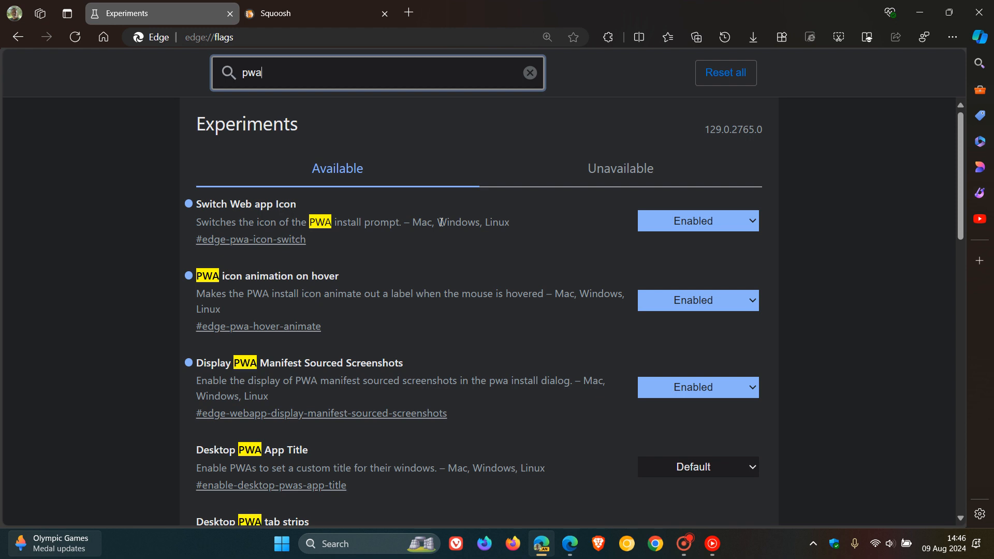
mouse_move(359, 287)
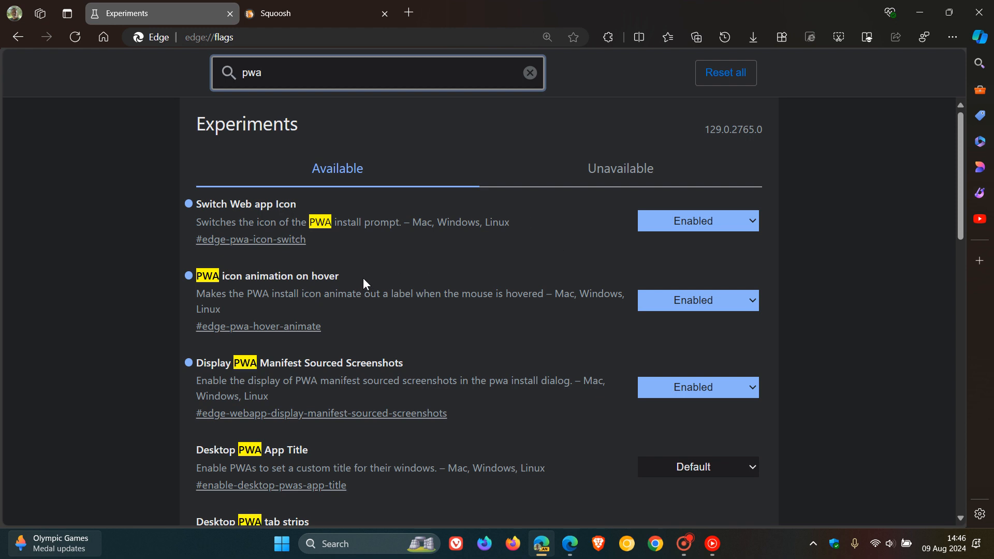
mouse_move(265, 317)
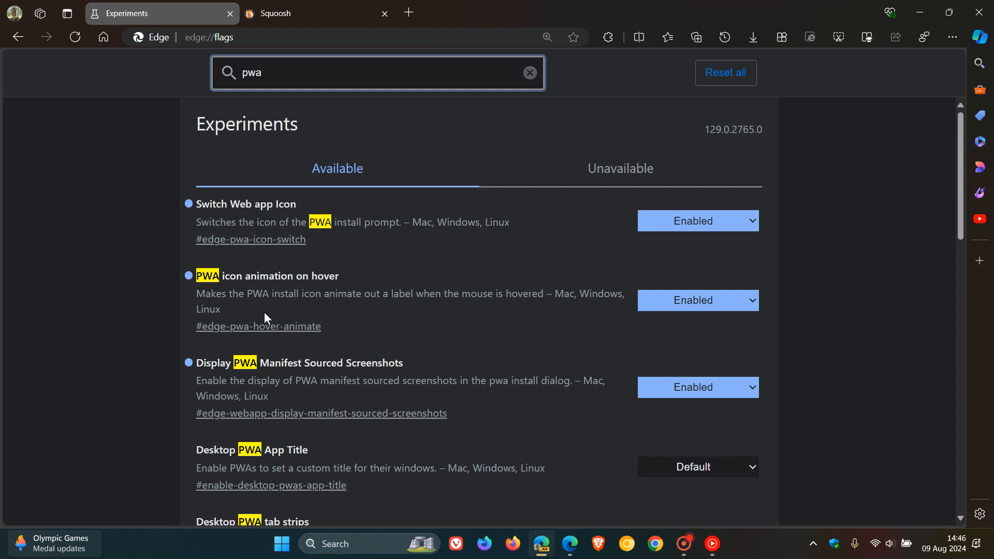
mouse_move(298, 314)
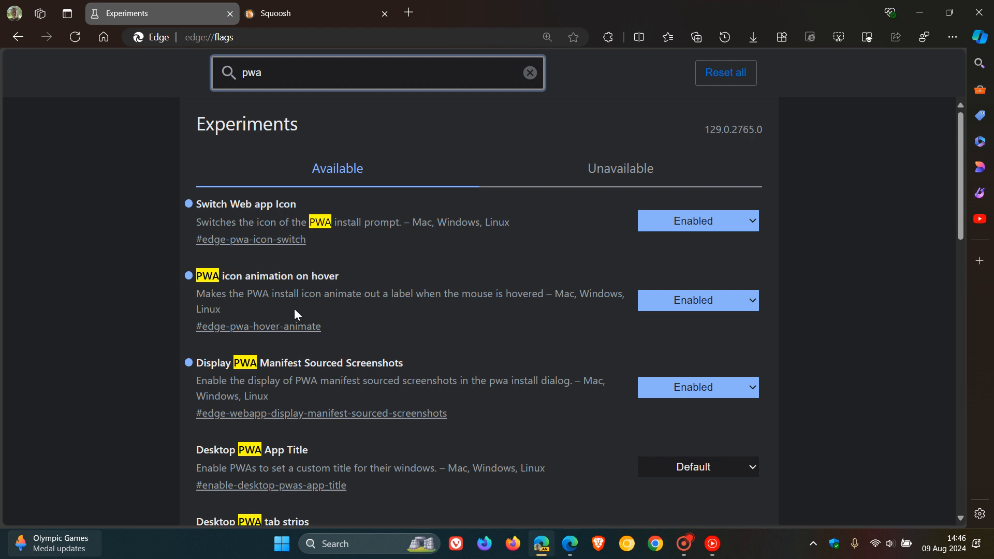
mouse_move(438, 311)
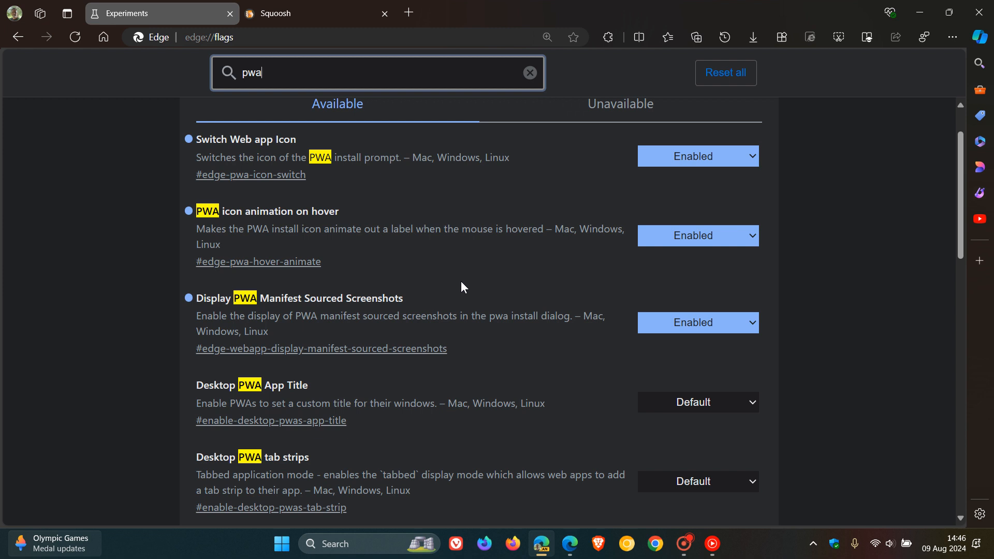
mouse_move(309, 335)
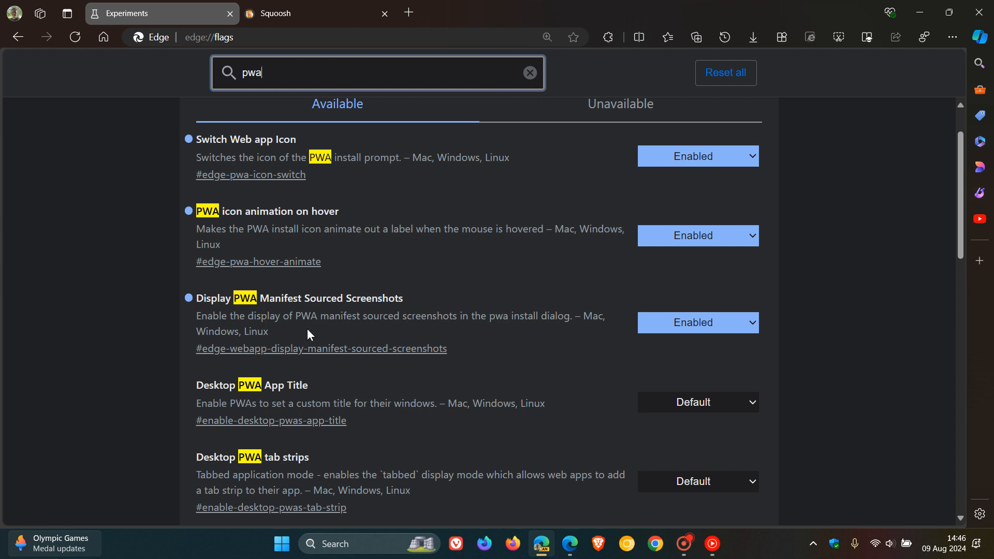
mouse_move(382, 331)
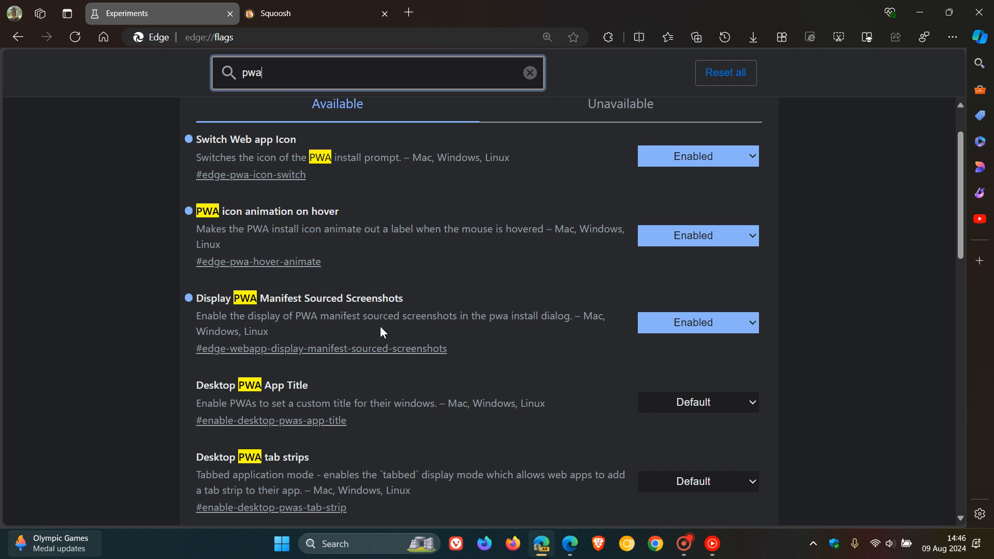
mouse_move(521, 335)
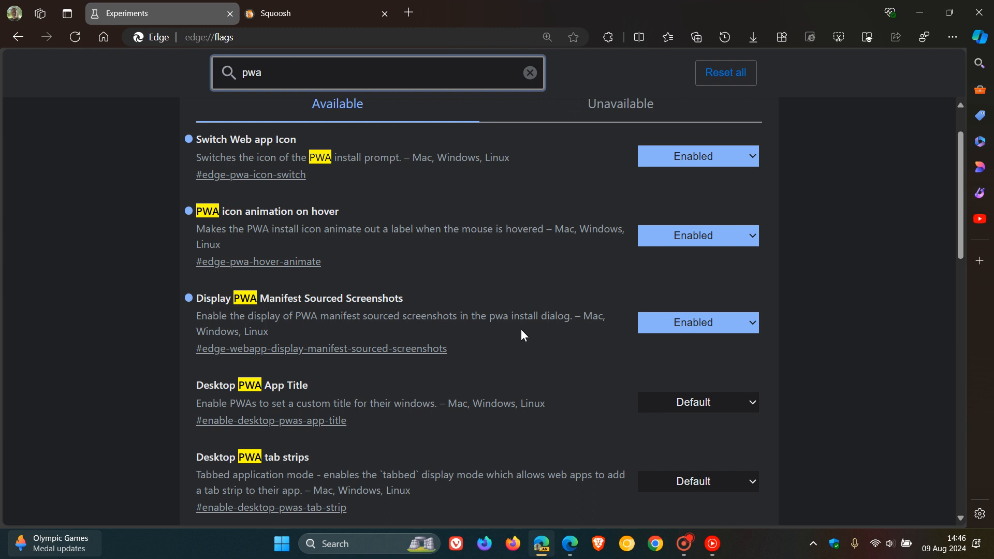
mouse_move(552, 334)
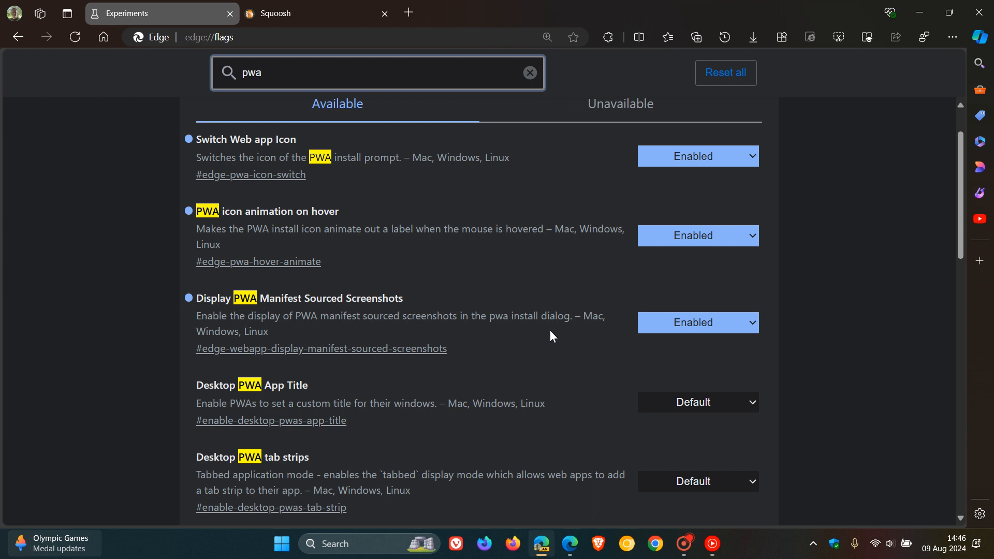